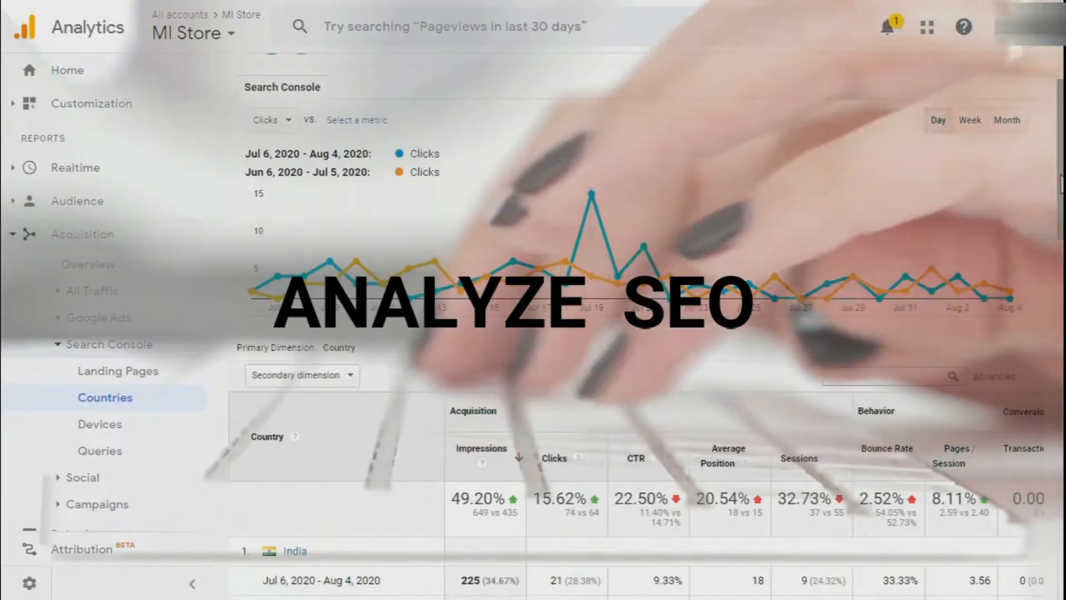
Open the Search Console report and scroll through the top 50 Google search terms.
scroll("down", 3)
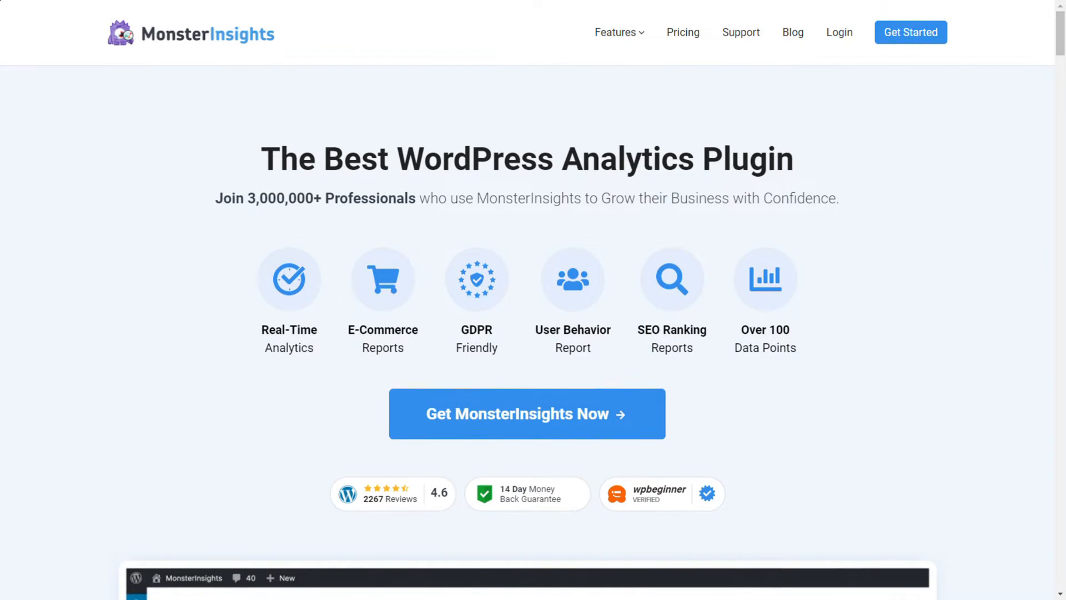
scroll("down", 3)
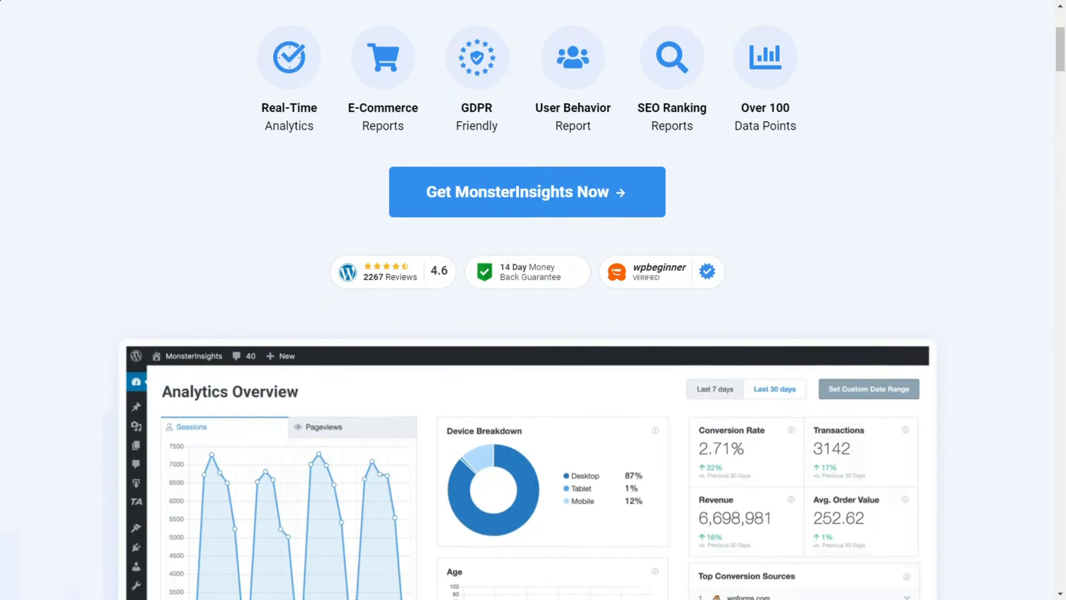
scroll("down", 3)
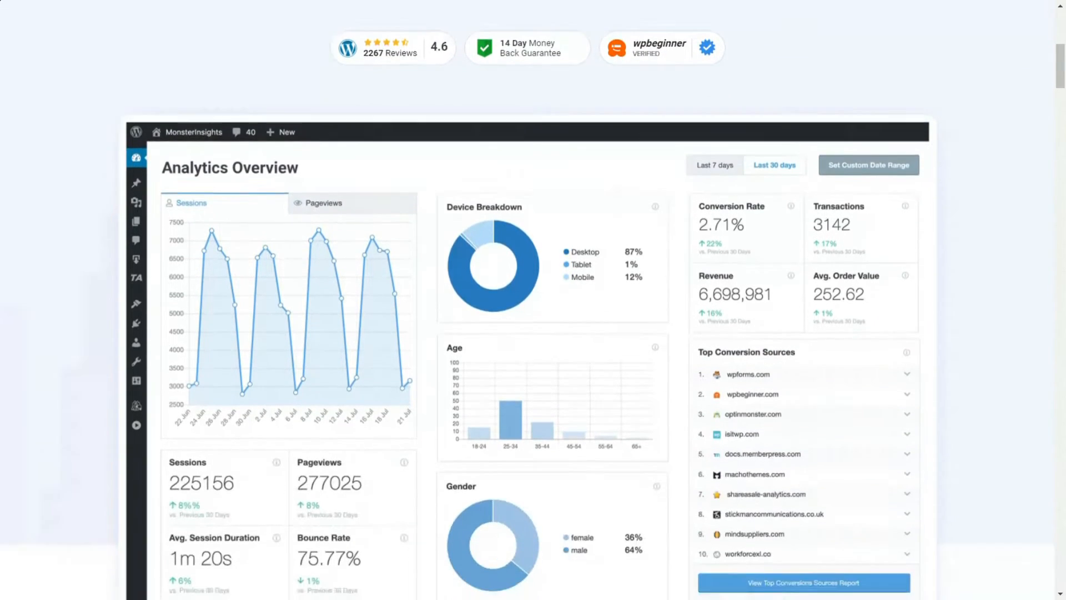
scroll("down", 3)
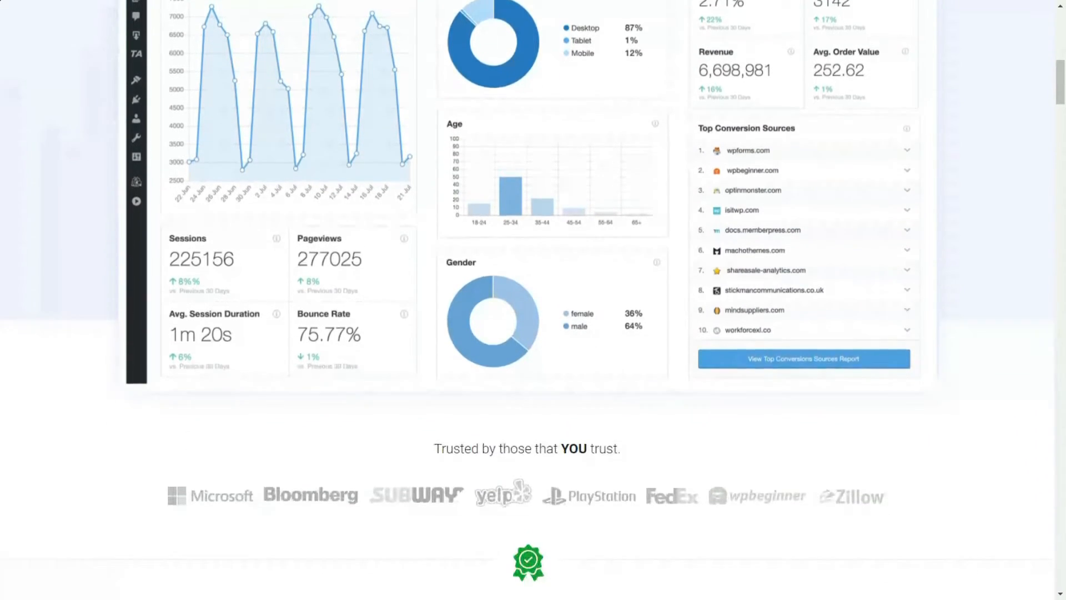
scroll("down", 3)
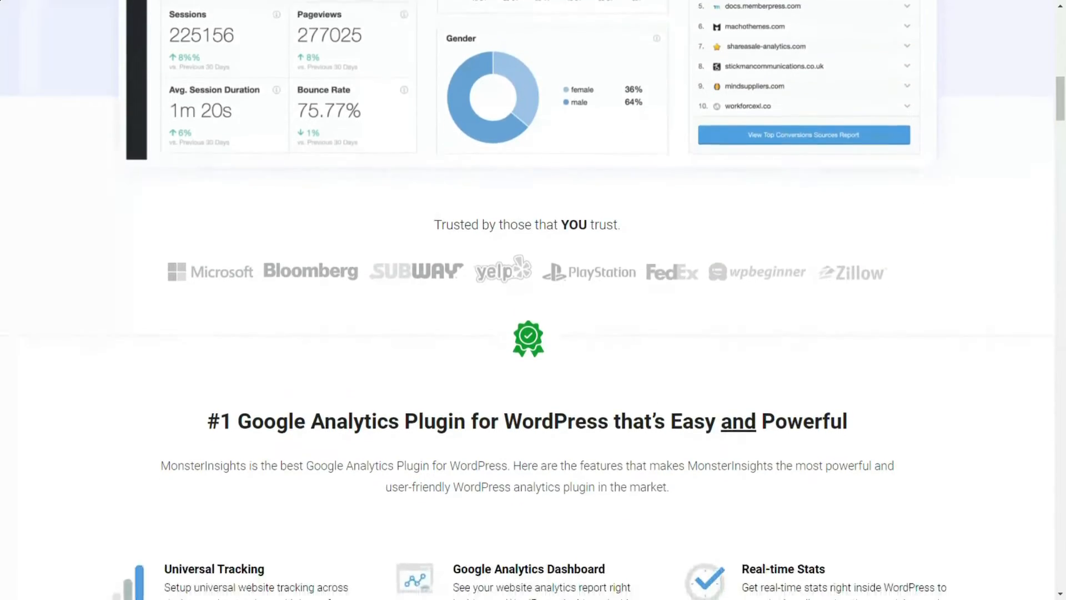
scroll("down", 3)
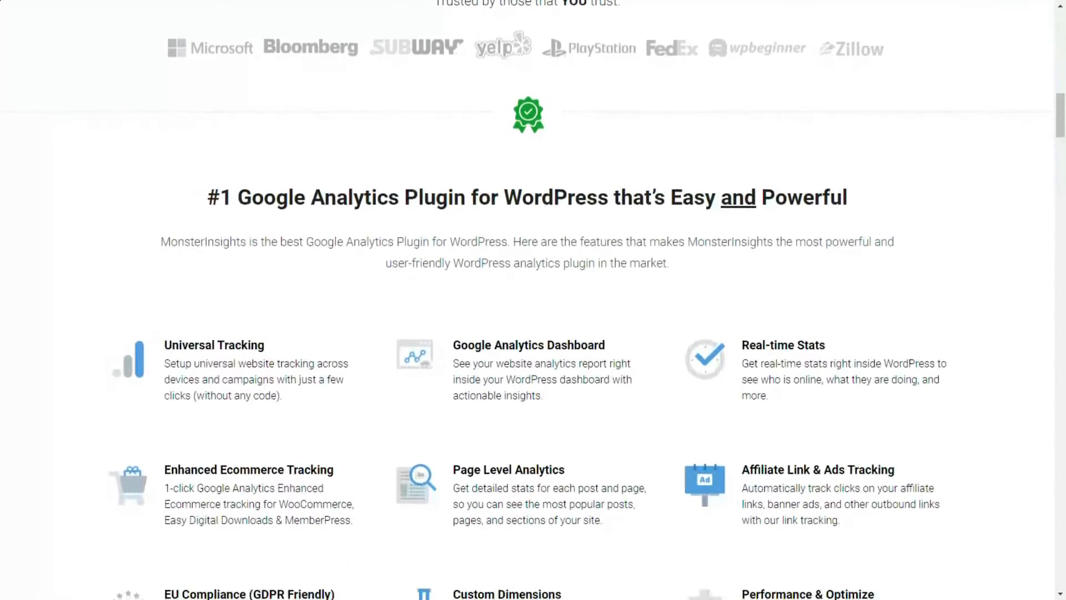
scroll("down", 3)
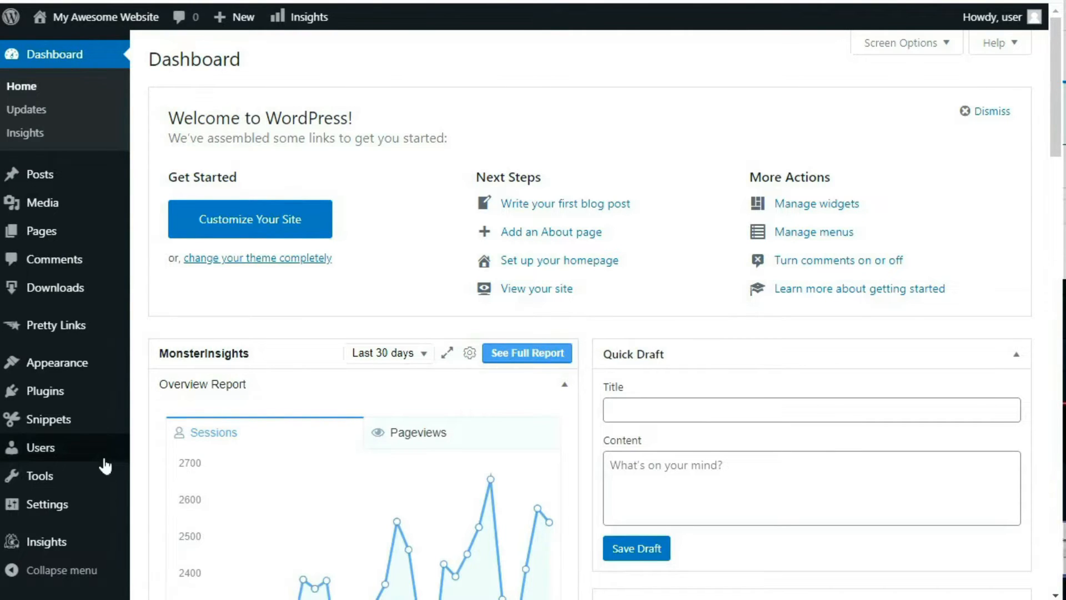
left_click(45, 541)
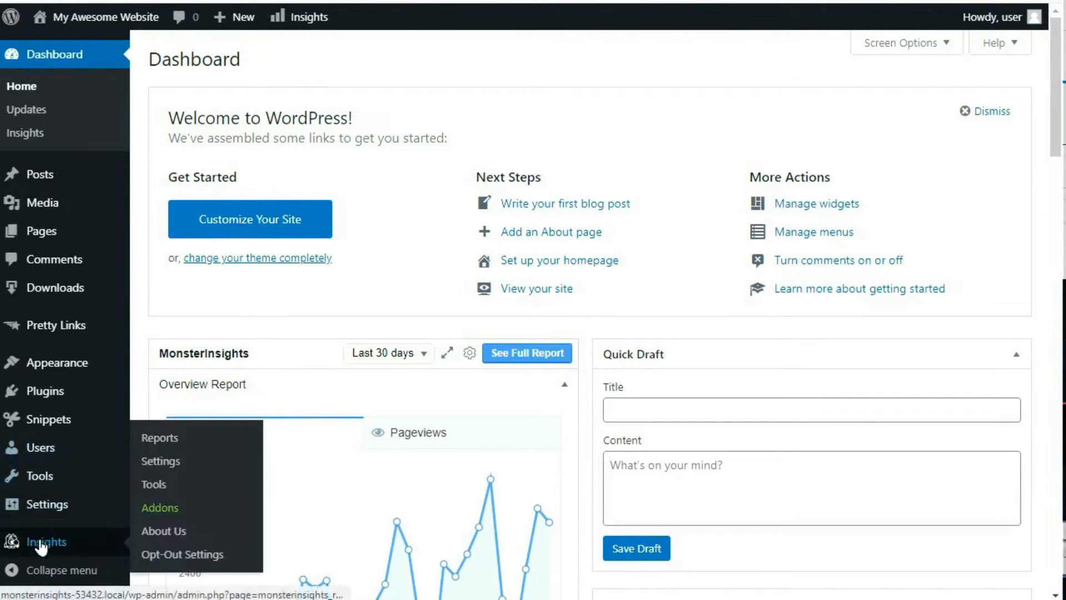
left_click(160, 437)
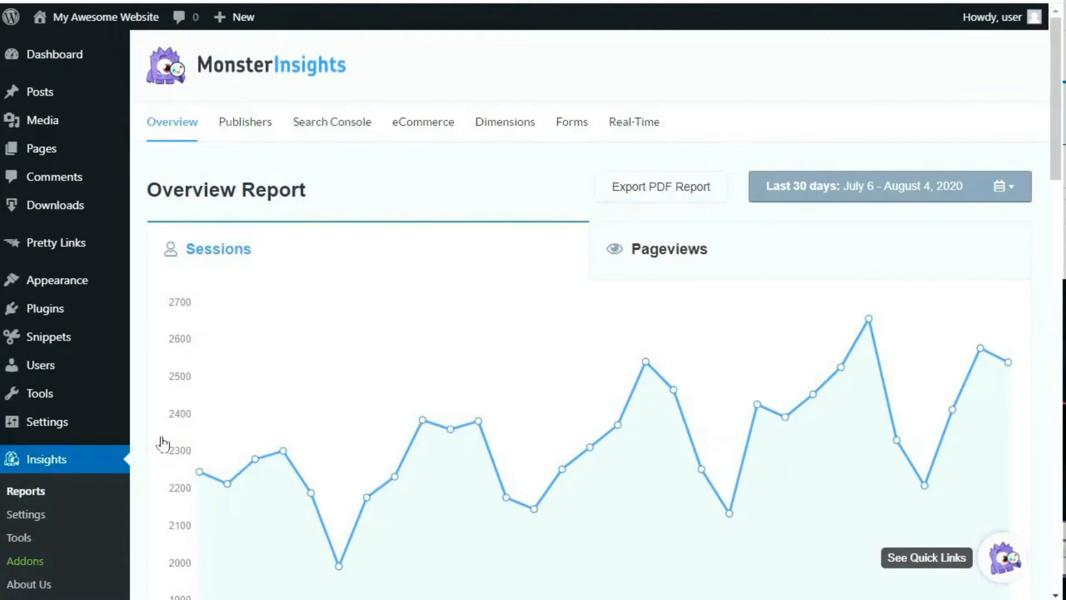
left_click(331, 122)
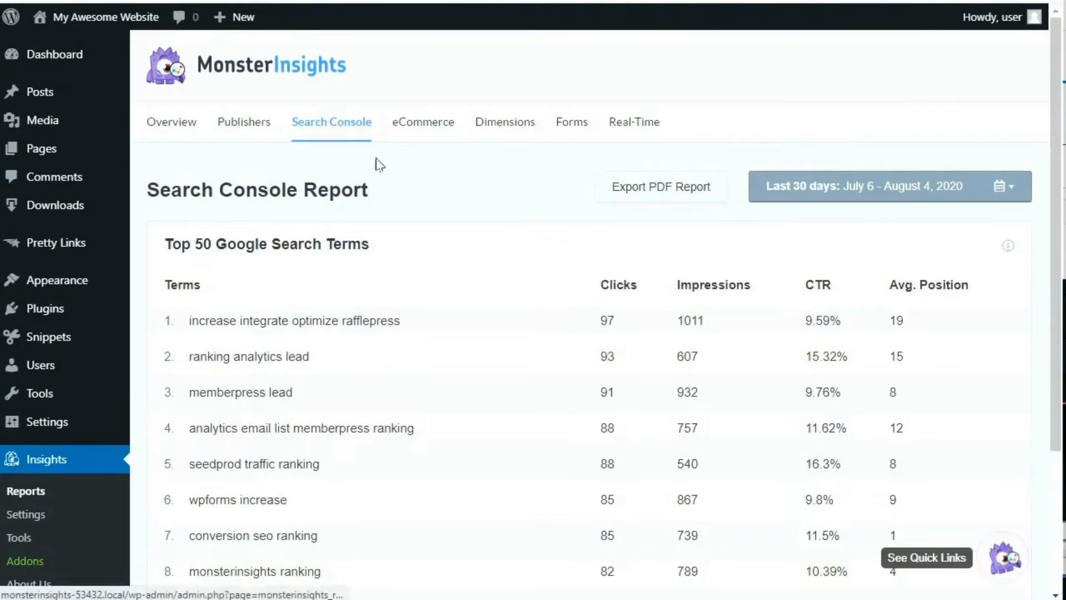
scroll("down", 3)
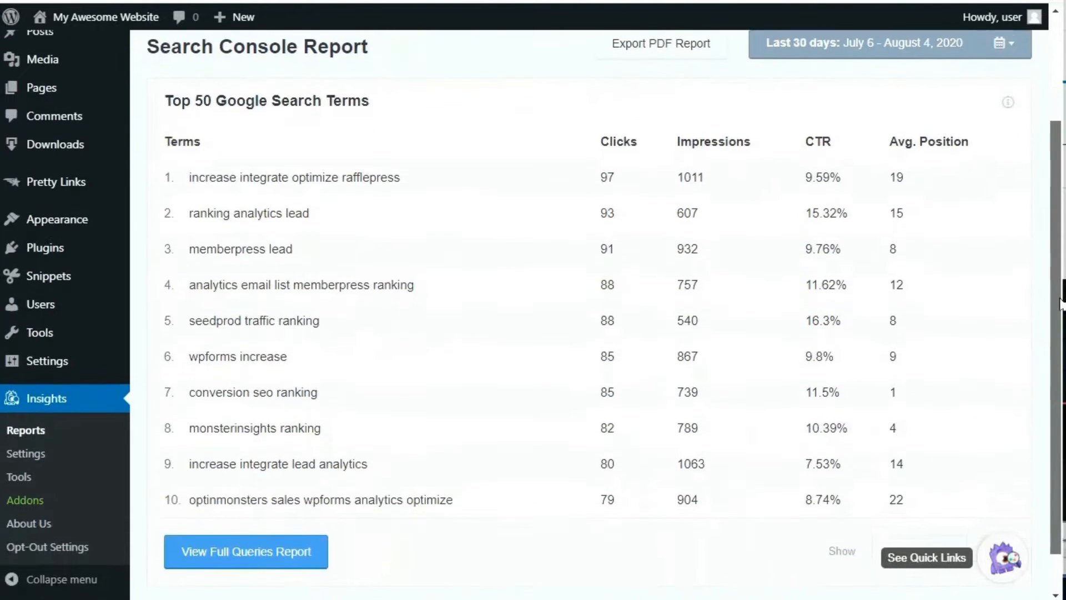
scroll("down", 3)
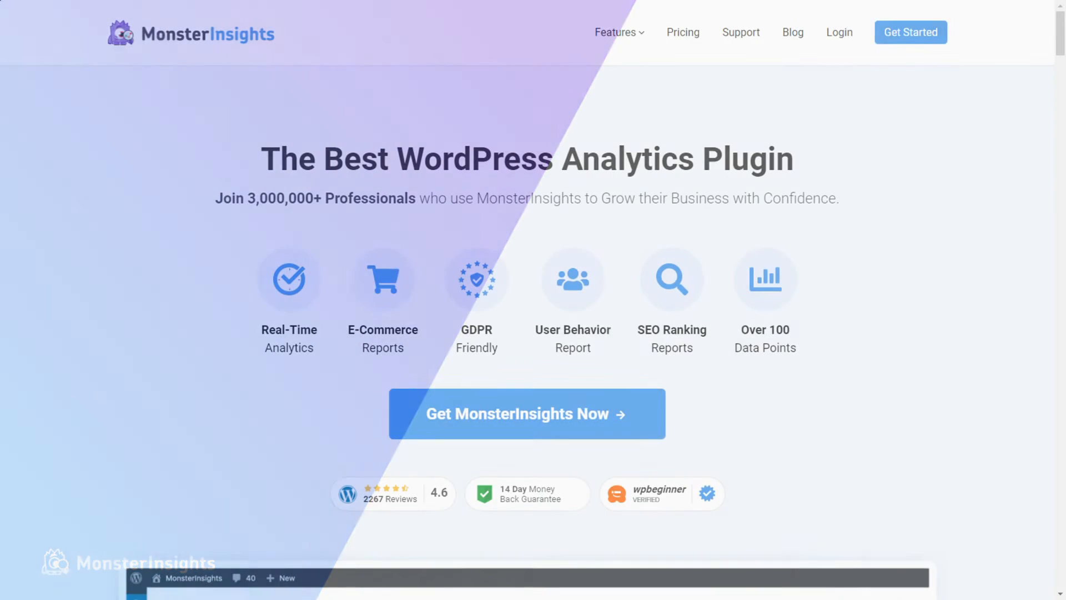
Browse the MonsterInsights Addons list to find the uninstalled Dimensions addon.
scroll("down", 3)
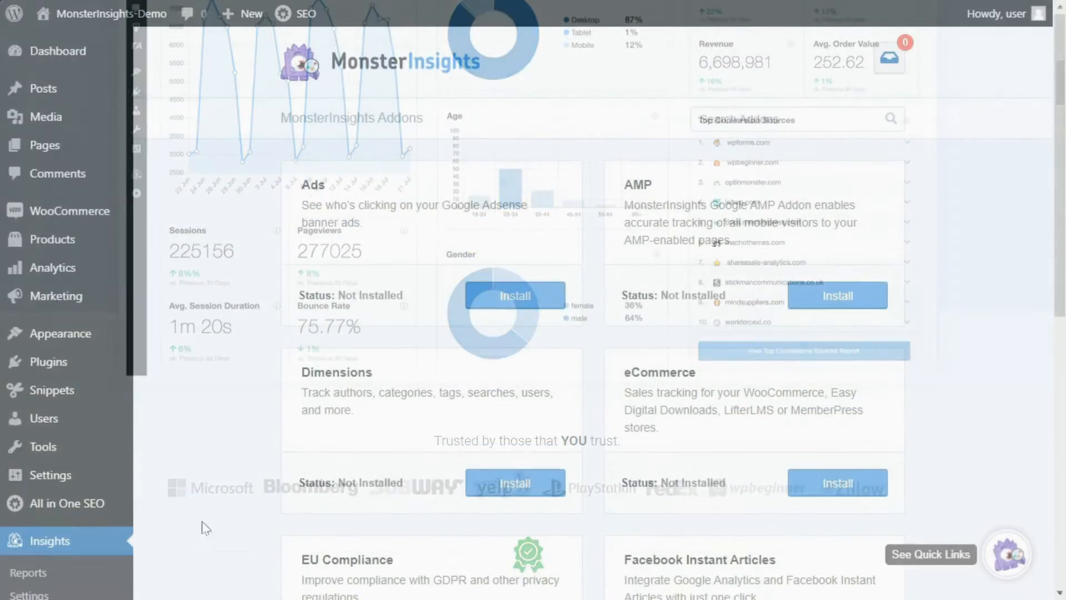
left_click(515, 280)
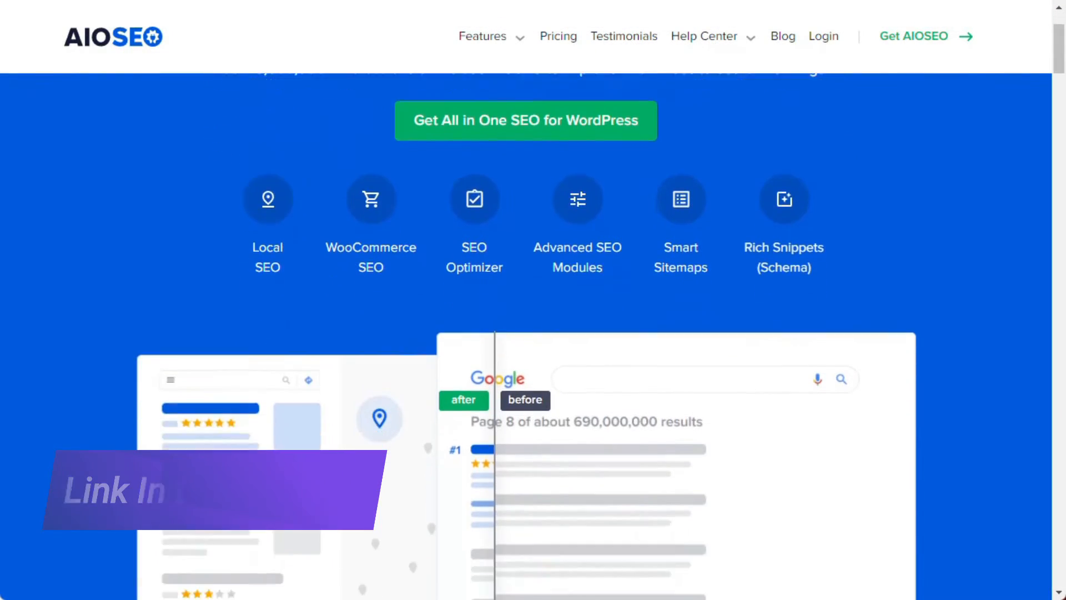
Enter 'WordPress Inst' as the focus keyphrase in the post's AIOSEO section.
scroll("down", 3)
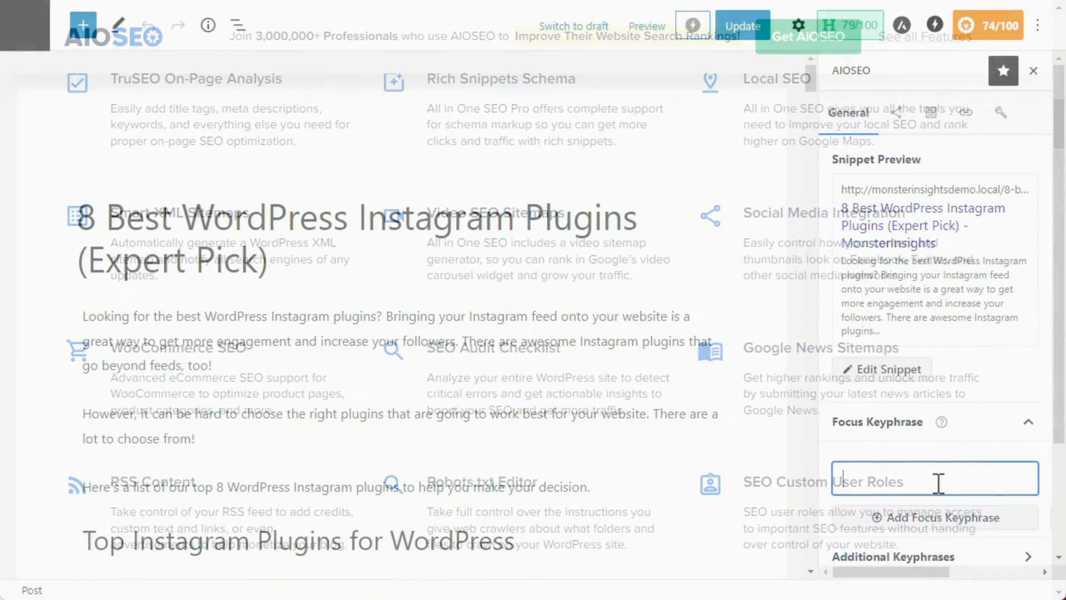
type("WordPress Inst")
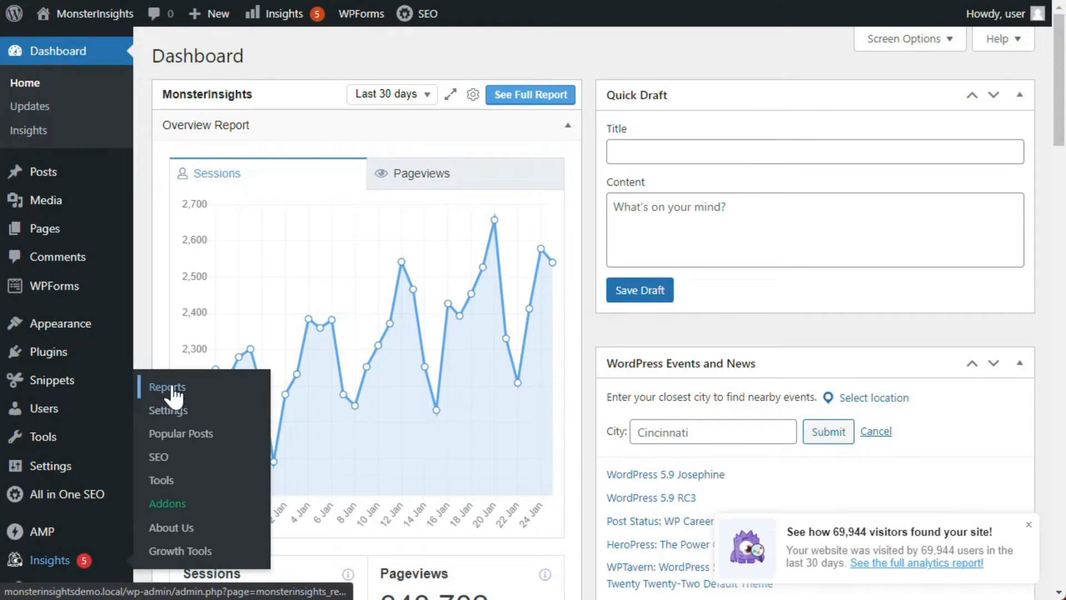
Open the Dimensions report and scroll through its tags, publication times, categories and post types.
left_click(166, 387)
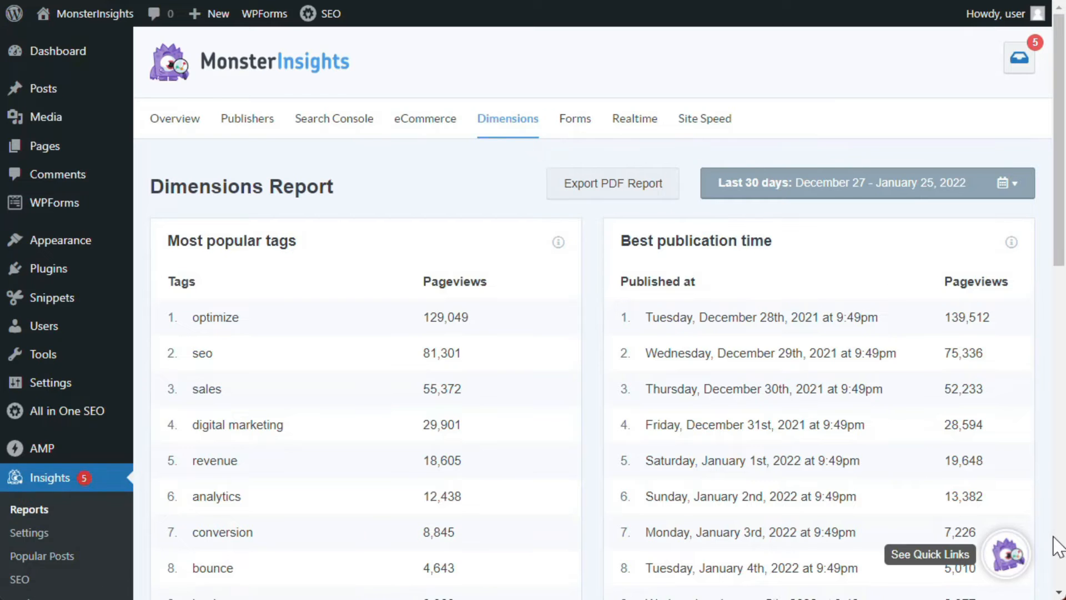
scroll("down", 3)
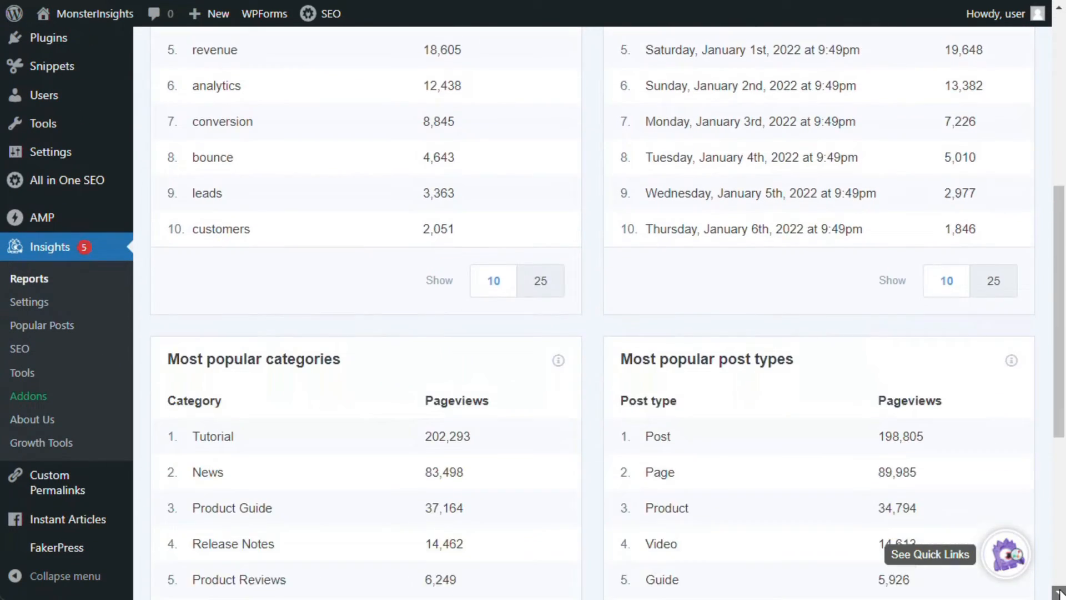
scroll("down", 3)
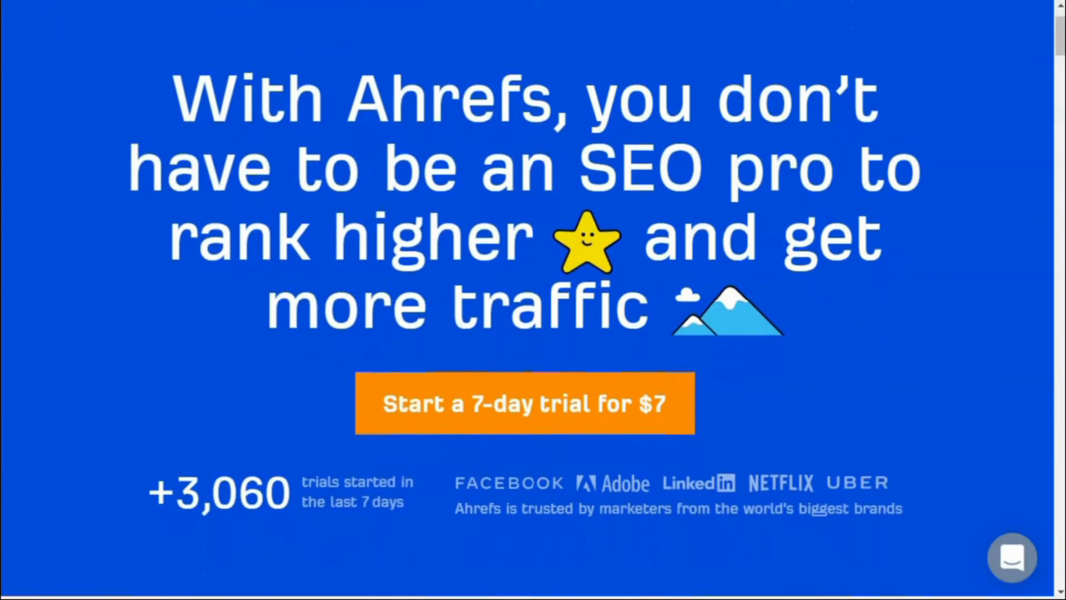
scroll("down", 3)
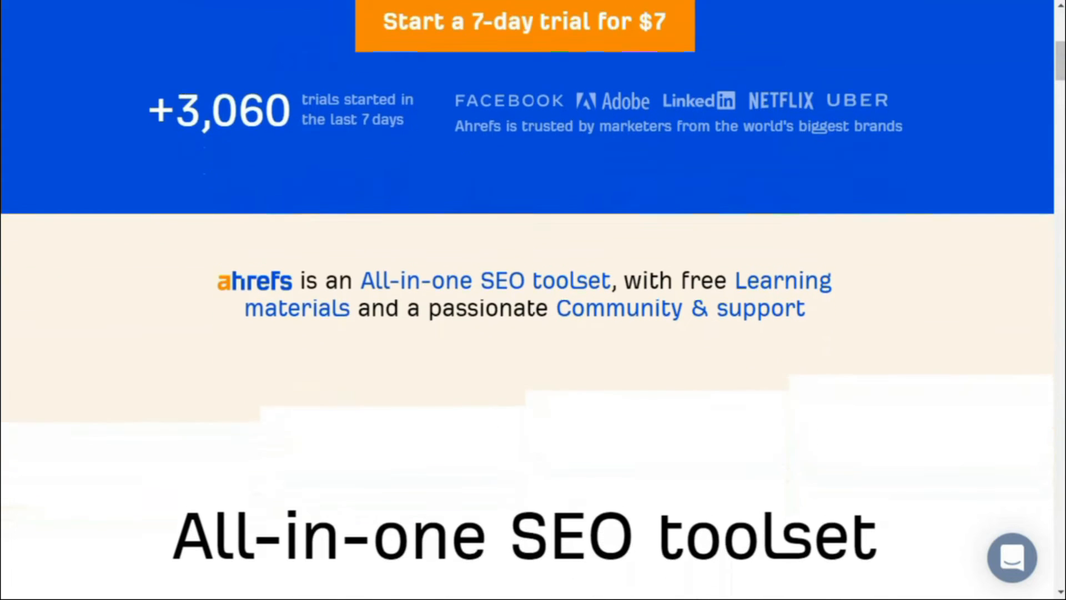
scroll("down", 3)
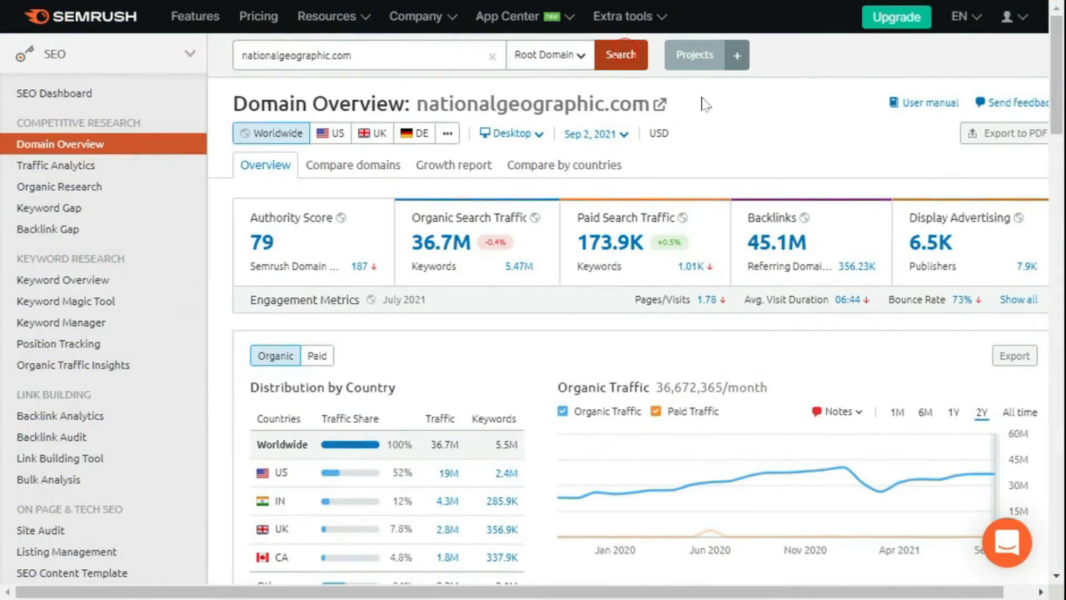
scroll("down", 3)
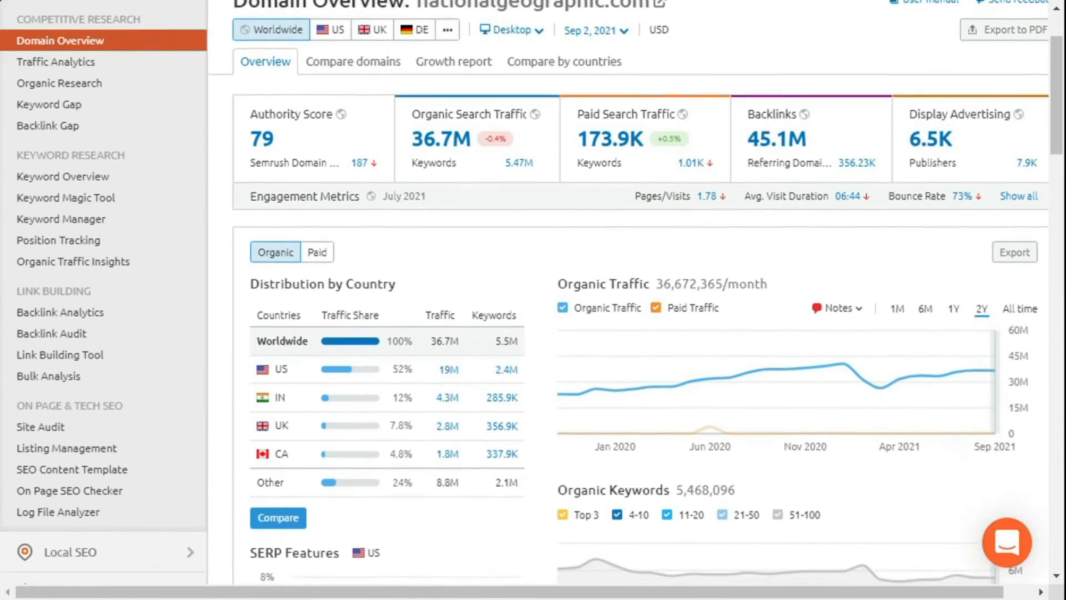
scroll("down", 3)
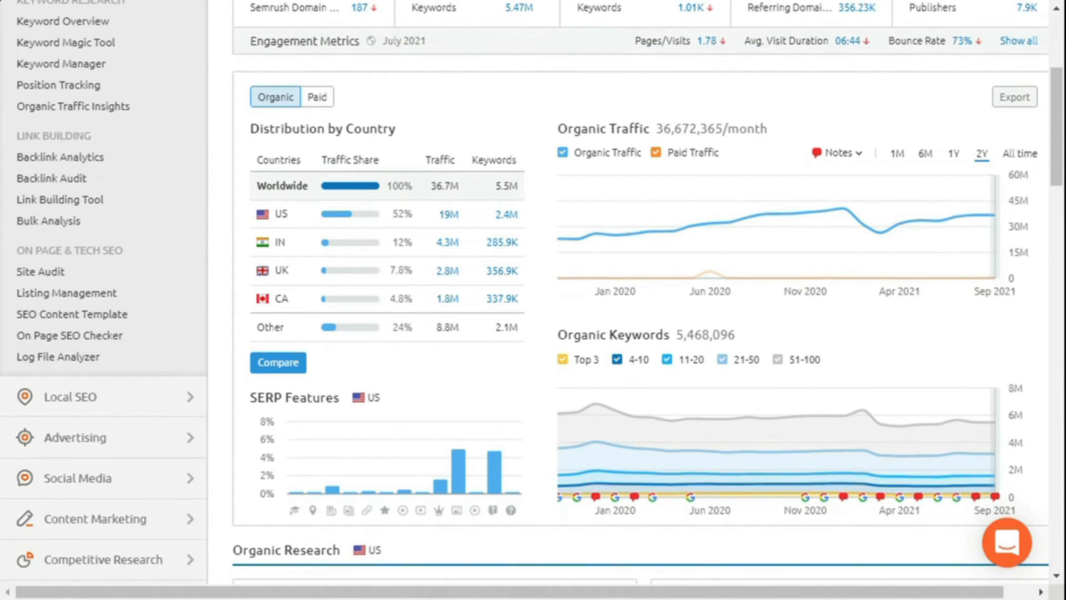
scroll("down", 3)
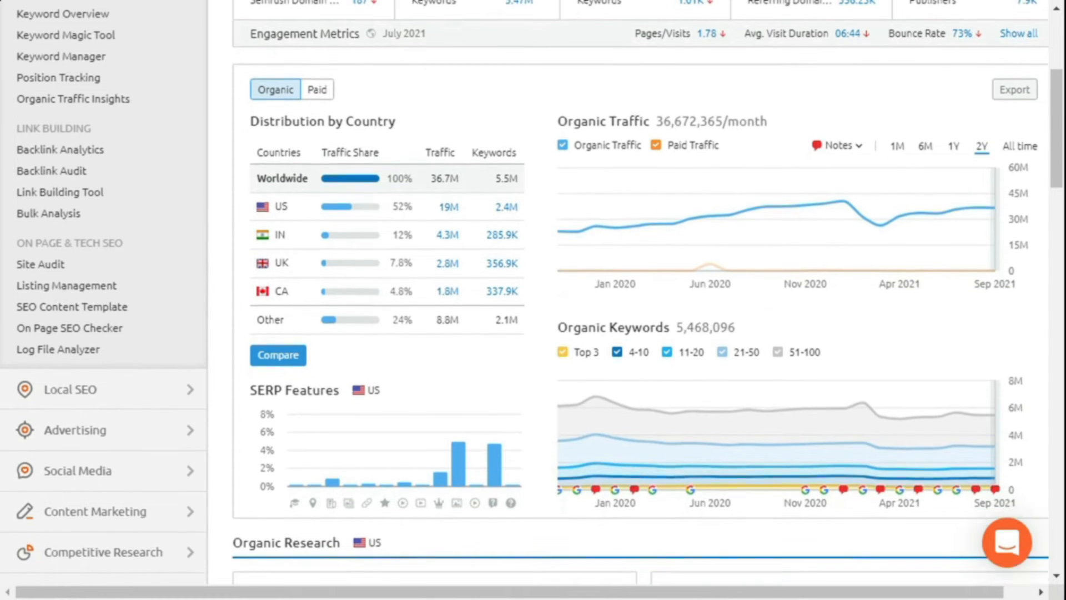
scroll("down", 3)
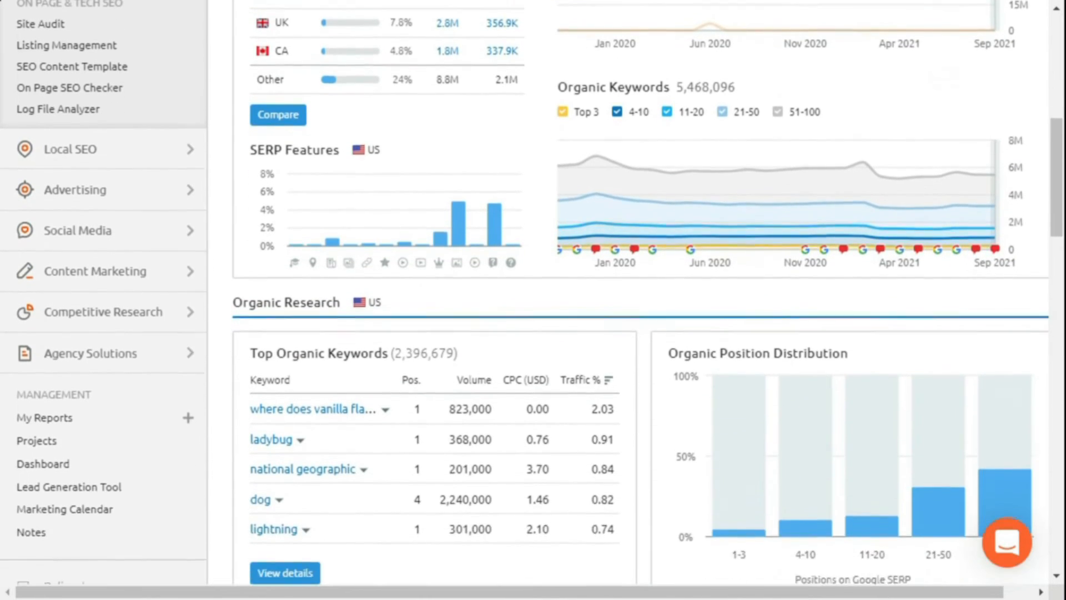
scroll("down", 3)
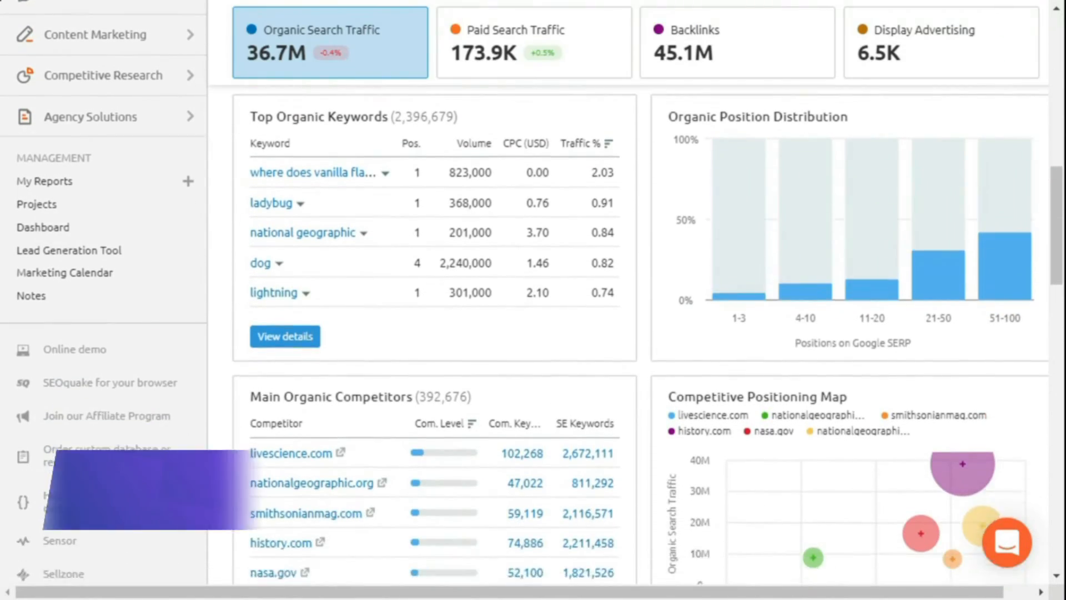
scroll("down", 3)
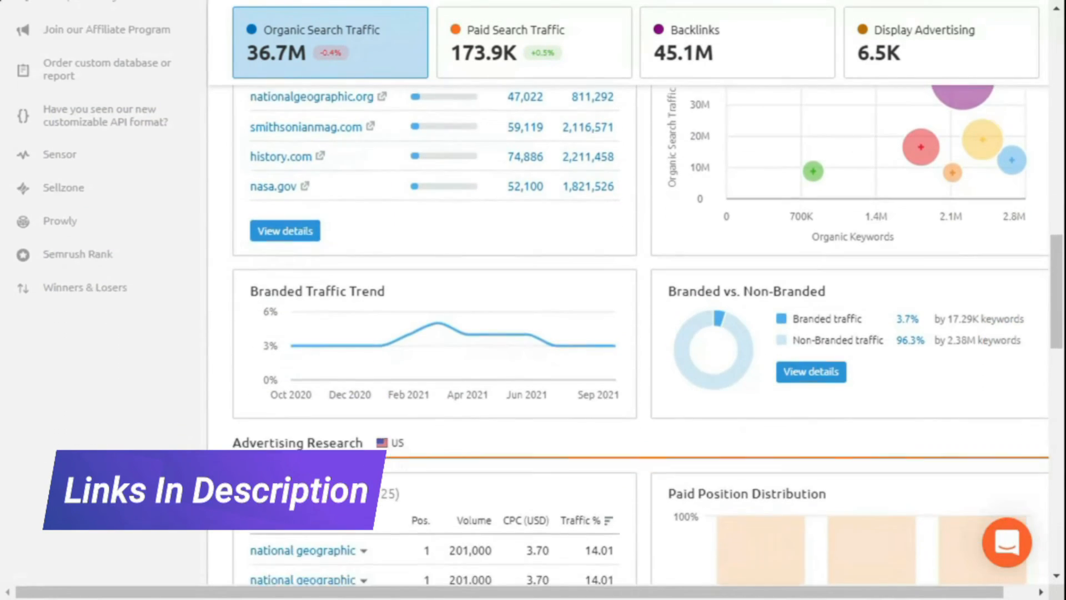
left_click(533, 42)
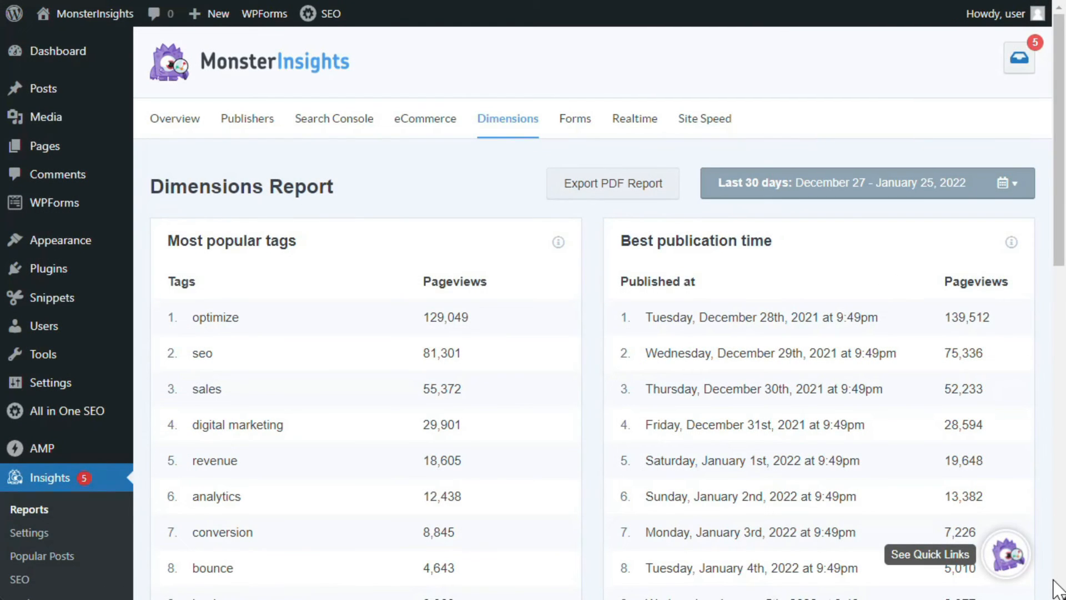
Scroll the Dimensions report down to the Most popular focus keywords table.
scroll("down", 3)
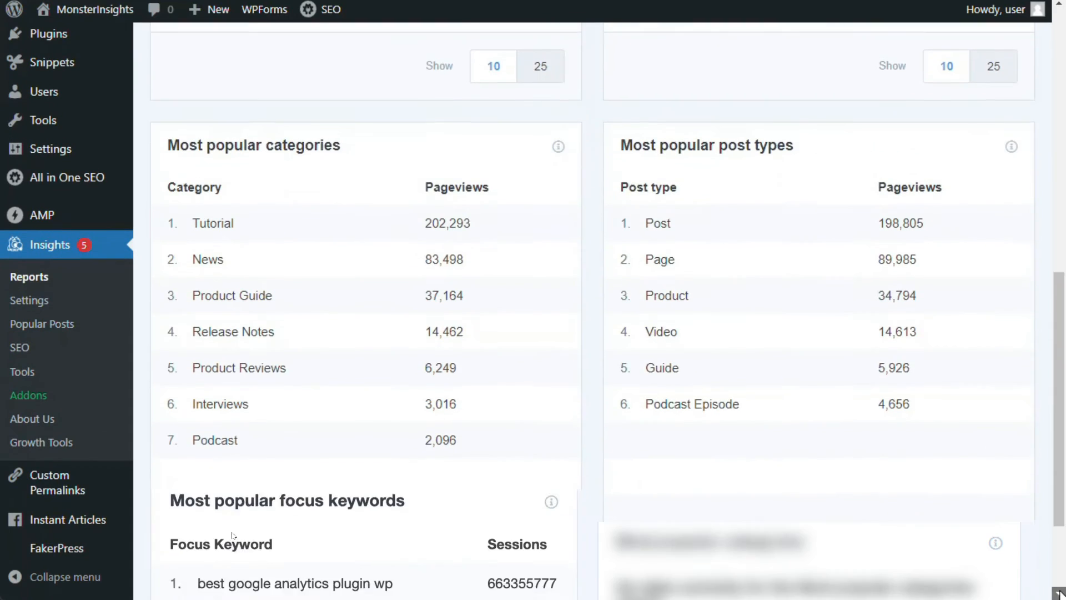
scroll("down", 3)
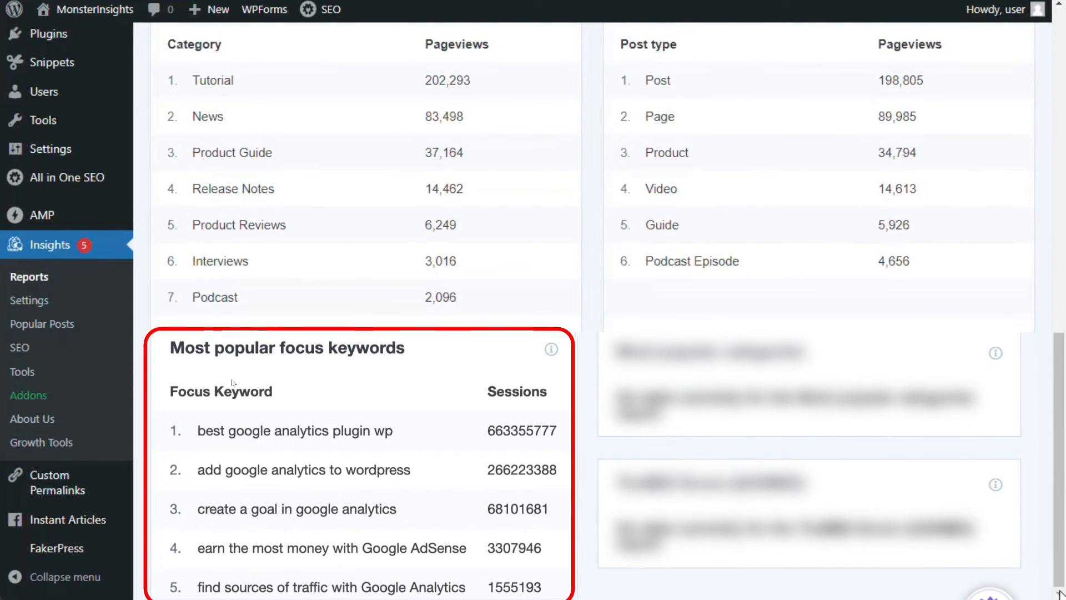